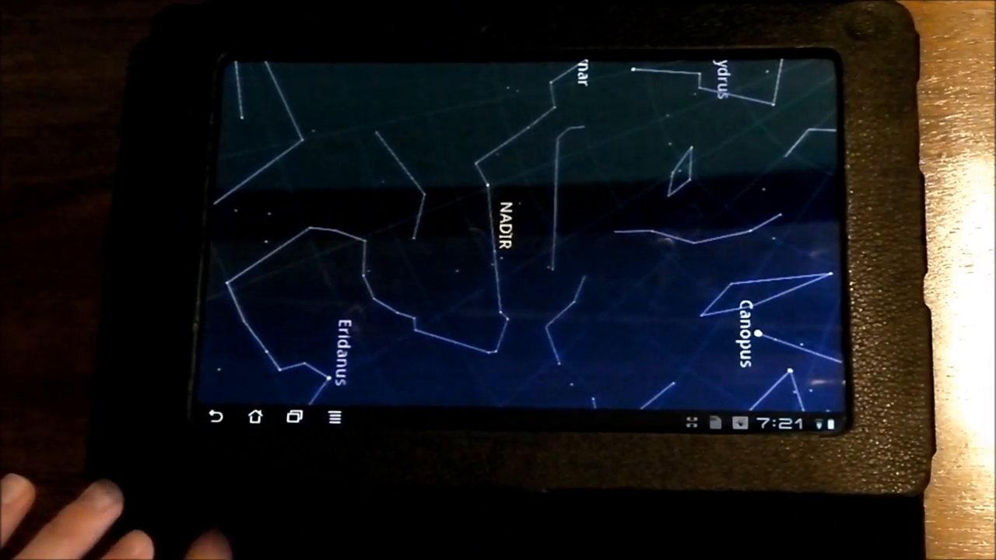
Leave Google Earth's star map for the home screen and launch the Flixster movie app.
{"action": "left_click", "coordinate": [255, 417]}
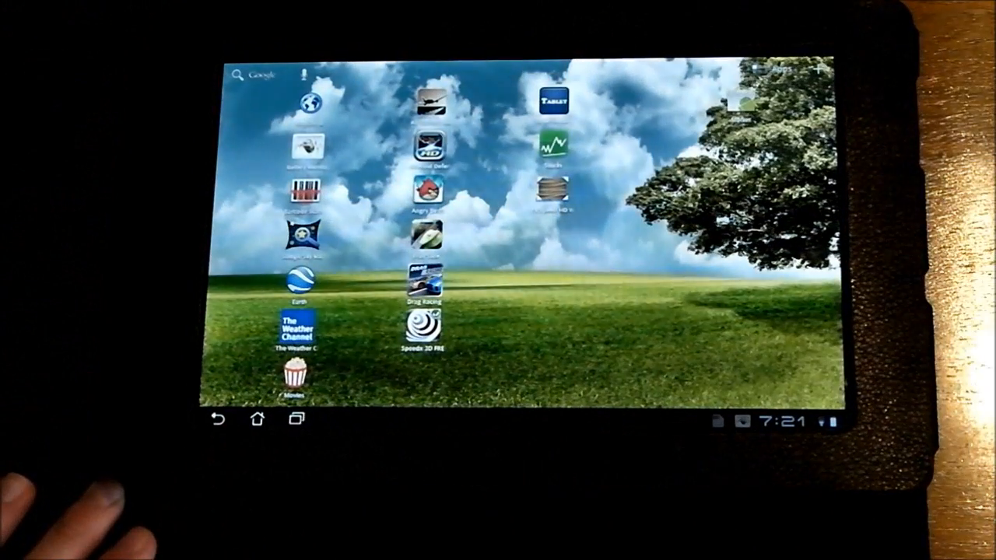
{"action": "left_click", "coordinate": [302, 280]}
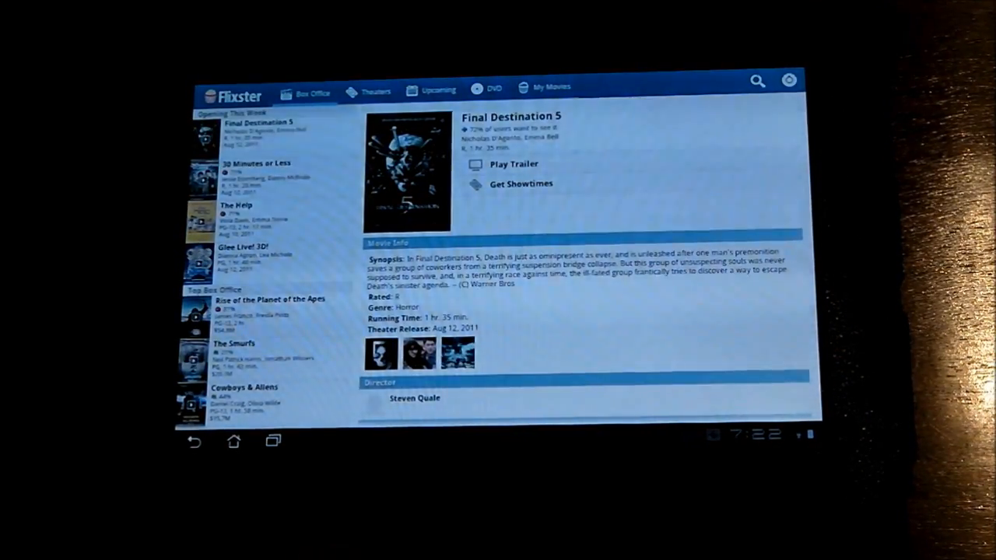
Scroll down Flixster's Box Office list toward Conan the Barbarian.
{"action": "scroll", "scroll_direction": "down", "scroll_amount": 3}
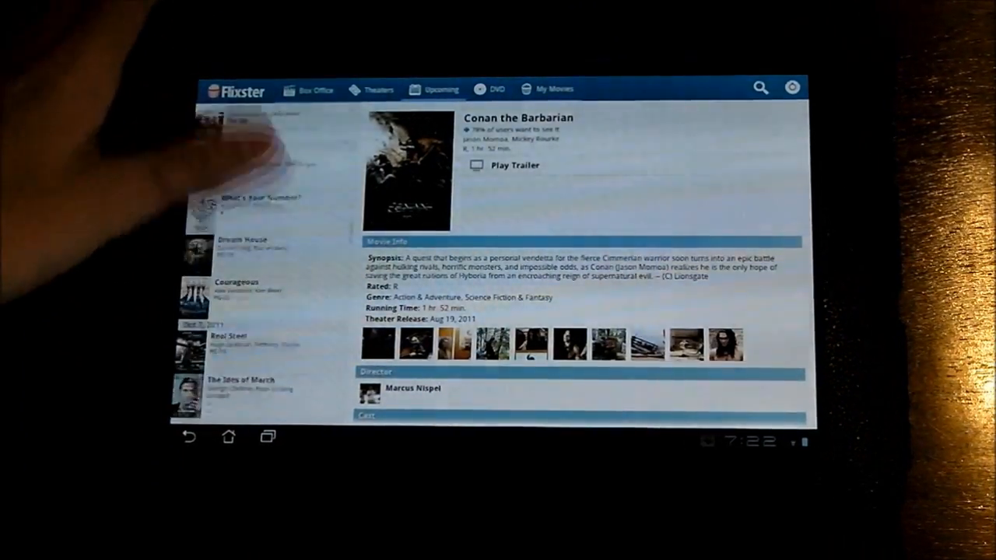
{"action": "scroll", "scroll_direction": "down", "scroll_amount": 3}
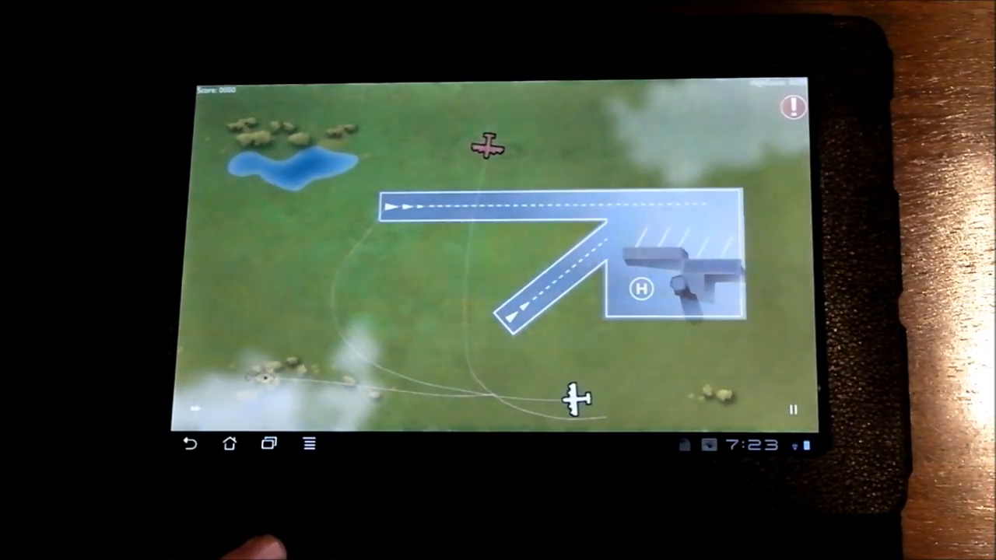
Leave Air Control Lite for the home screen after guiding the planes.
{"action": "left_click", "coordinate": [230, 442]}
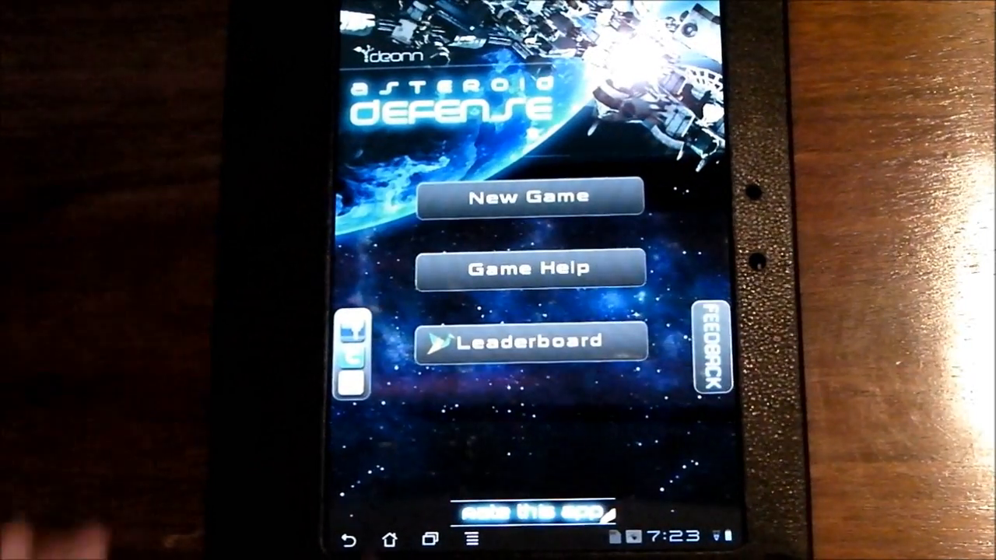
Start a New Game from the Asteroid Defense title menu.
{"action": "left_click", "coordinate": [529, 197]}
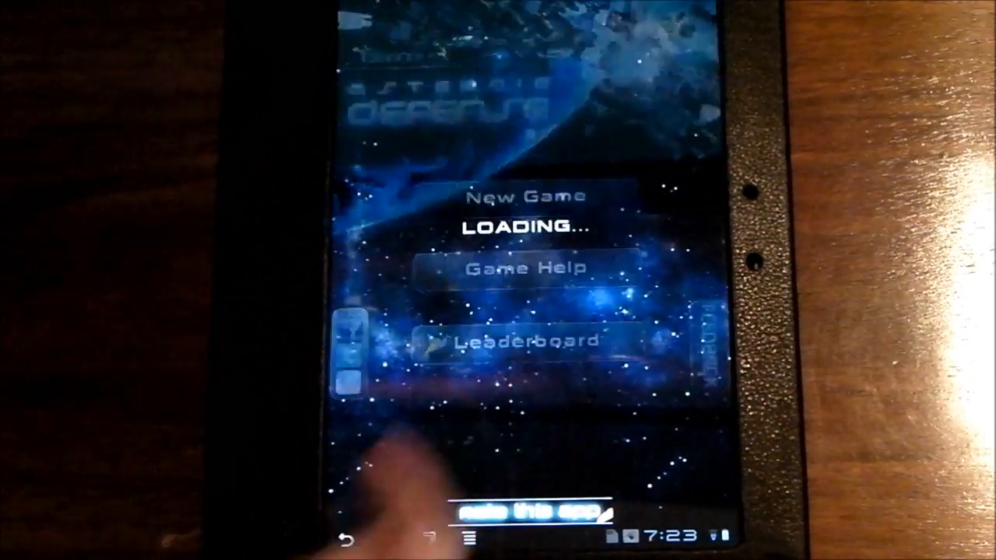
{"action": "left_click", "coordinate": [529, 196]}
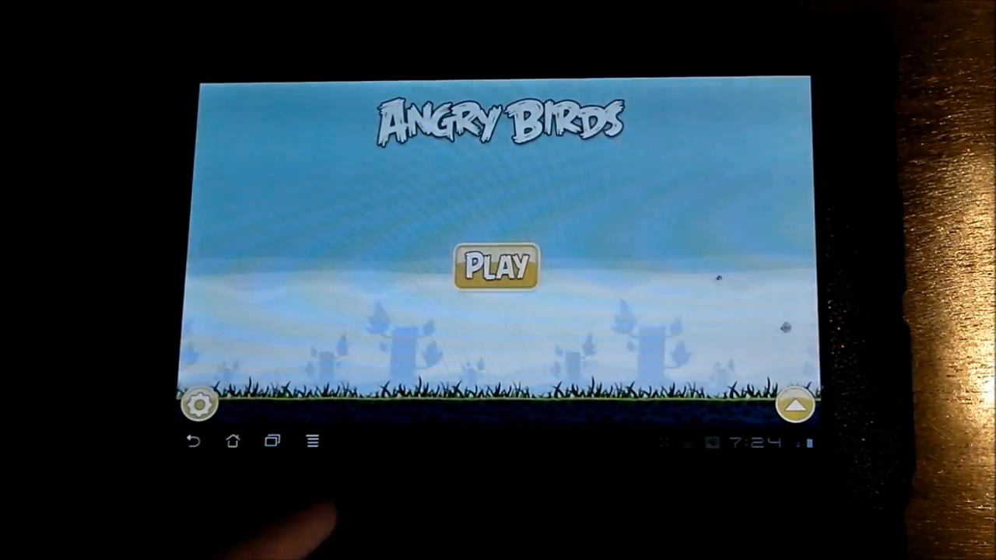
Play a Poached Eggs level in Angry Birds, then return to the home screen.
{"action": "left_click", "coordinate": [495, 264]}
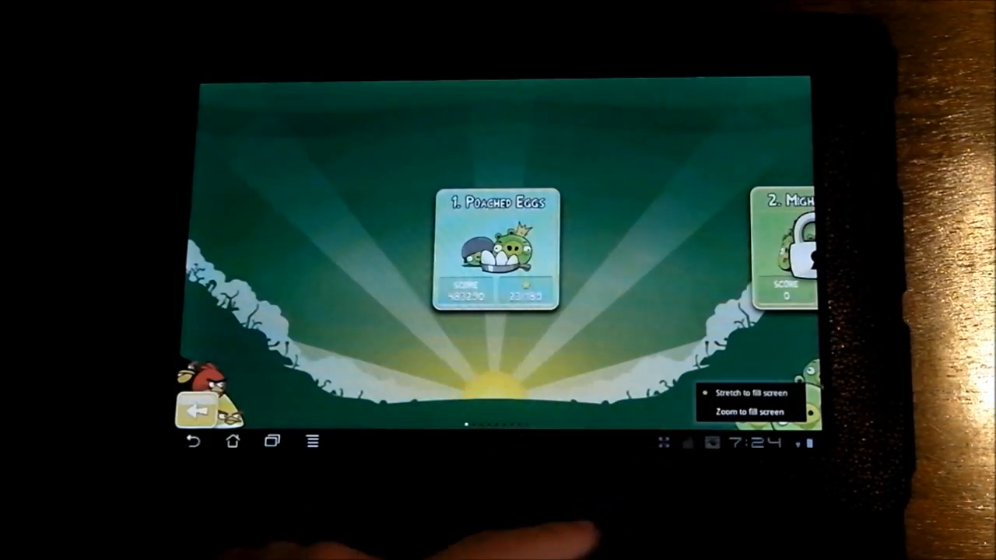
{"action": "left_click", "coordinate": [498, 249]}
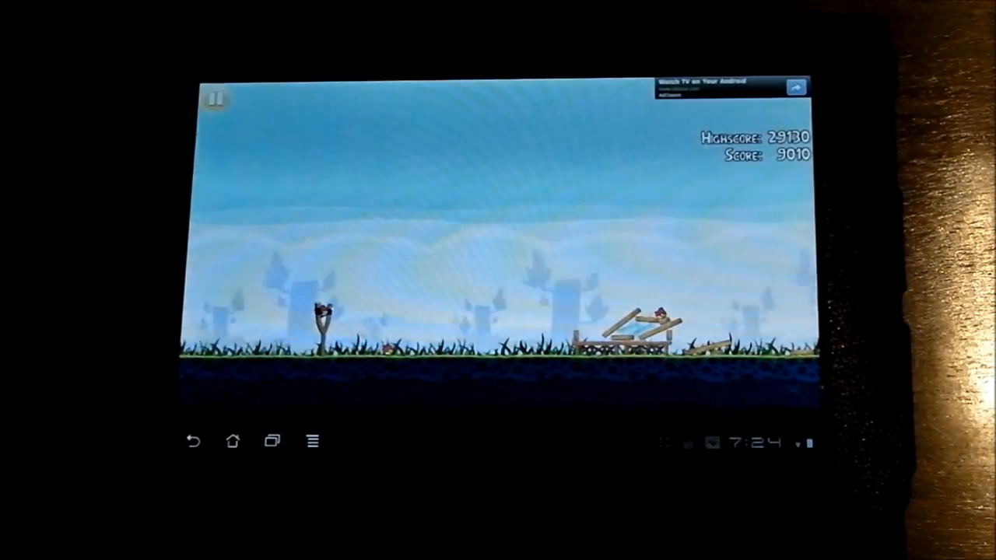
{"action": "left_click", "coordinate": [233, 441]}
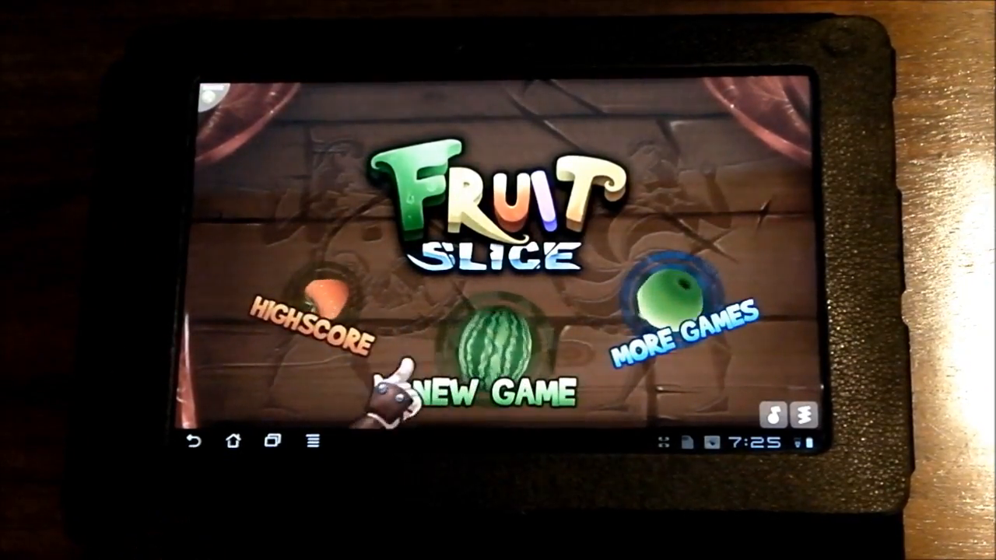
Play a new Fruit Slice round, then return to the home screen.
{"action": "left_click", "coordinate": [498, 389]}
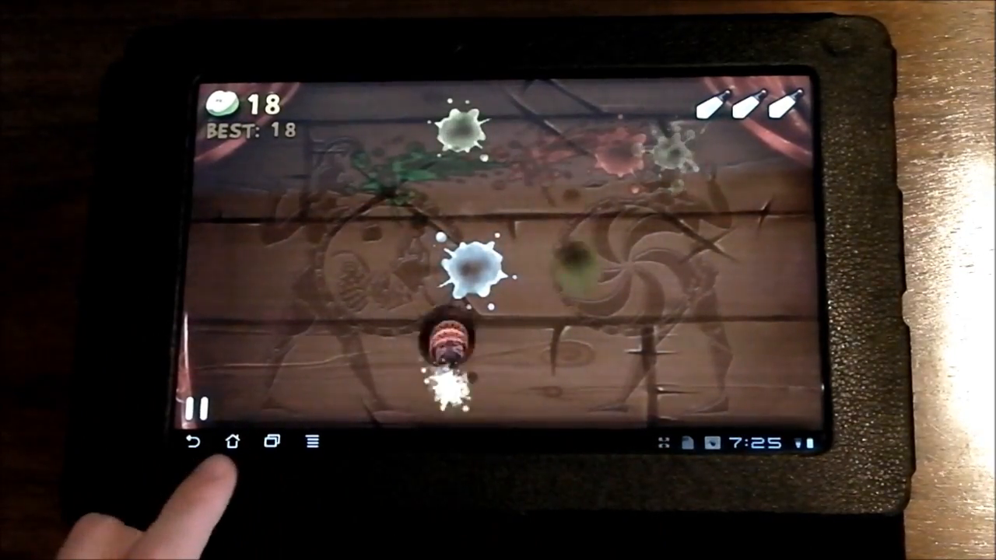
{"action": "left_click", "coordinate": [237, 440]}
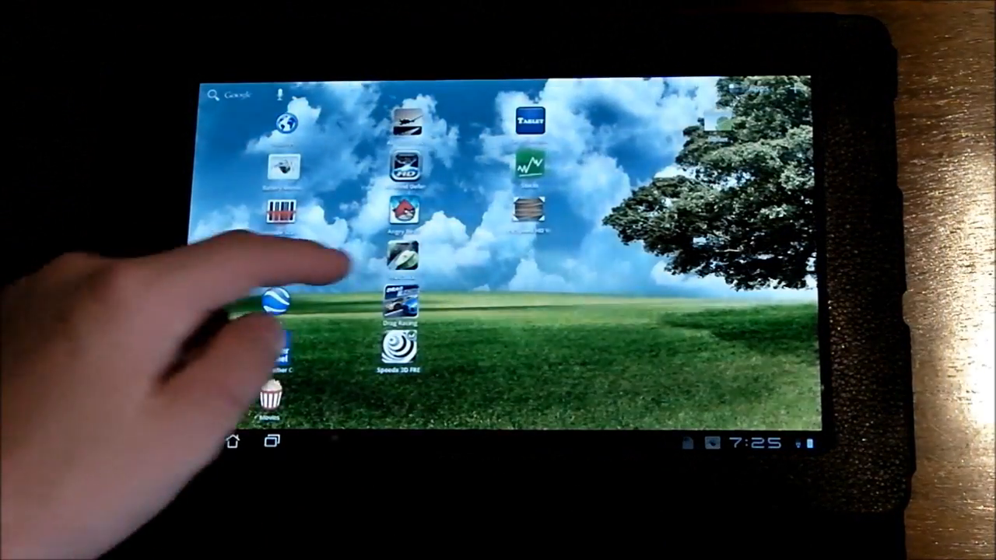
In Drag Racing's garage, buy the green Volkswagen Golf VI GTI for 10000 credits.
{"action": "left_click", "coordinate": [398, 308]}
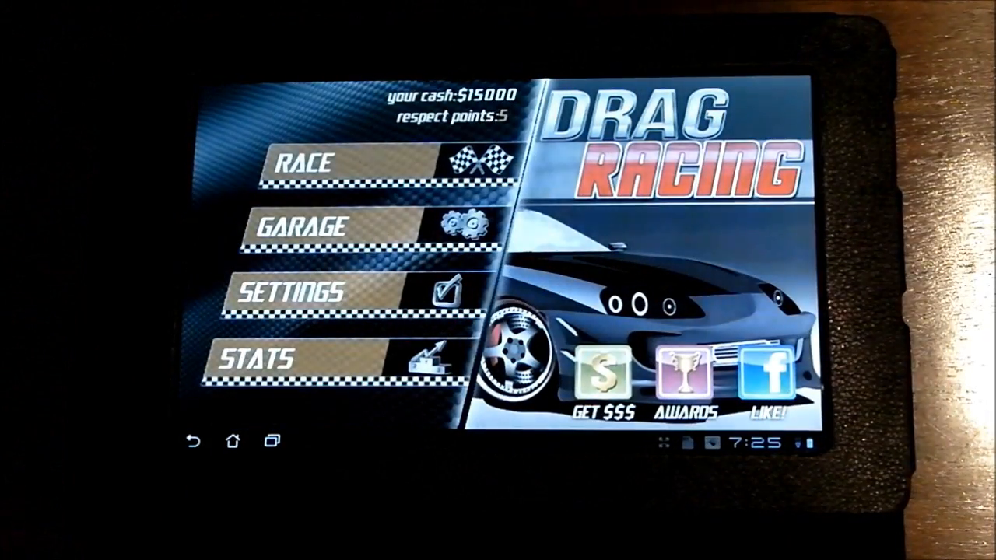
{"action": "left_click", "coordinate": [327, 161]}
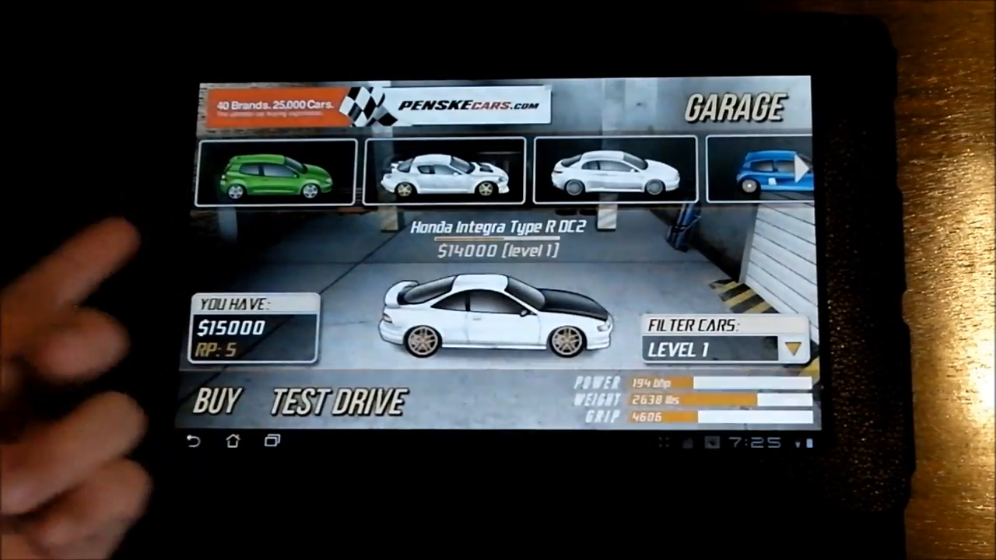
{"action": "left_click", "coordinate": [267, 174]}
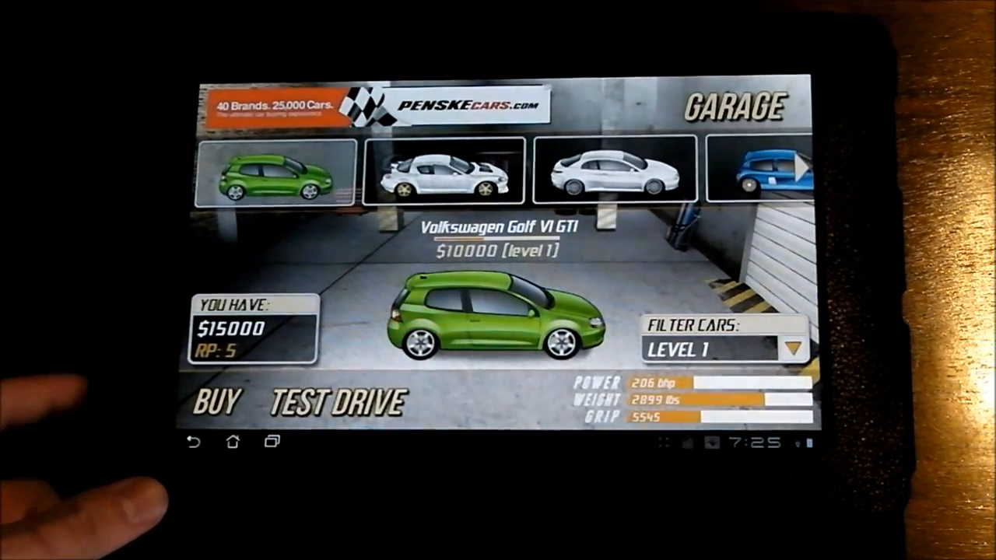
{"action": "left_click", "coordinate": [218, 403]}
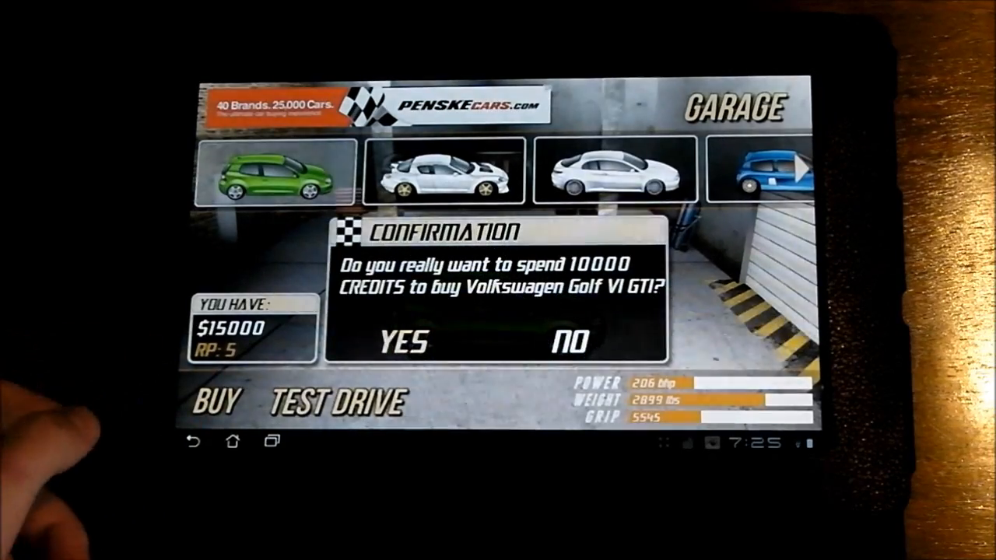
{"action": "left_click", "coordinate": [402, 342]}
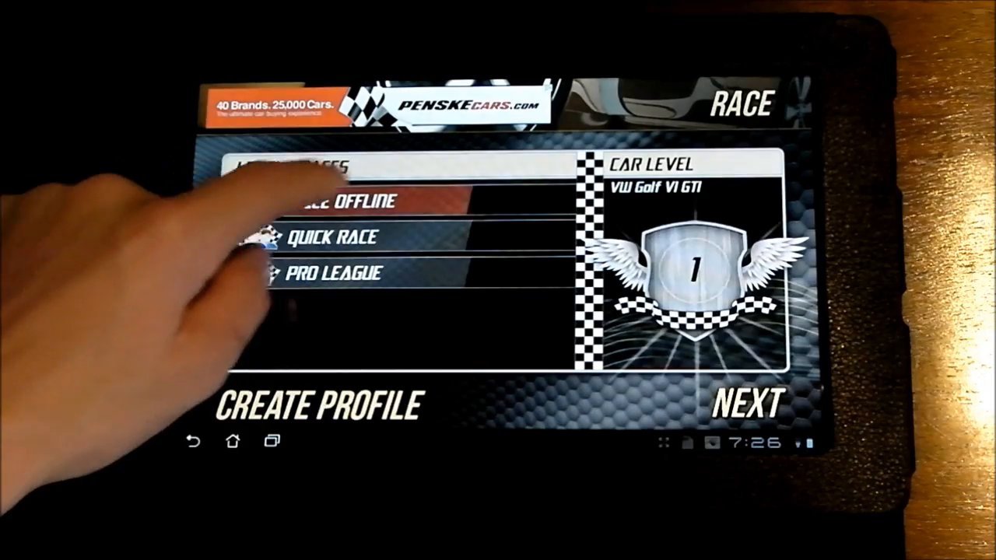
Start a race with the Golf and shift up through the gears.
{"action": "left_click", "coordinate": [327, 236]}
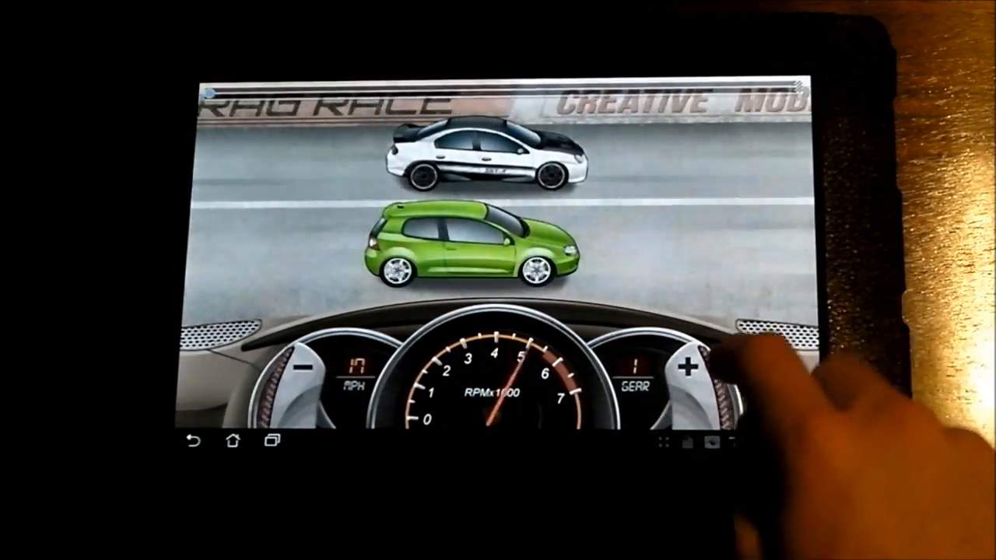
{"action": "left_click", "coordinate": [688, 366]}
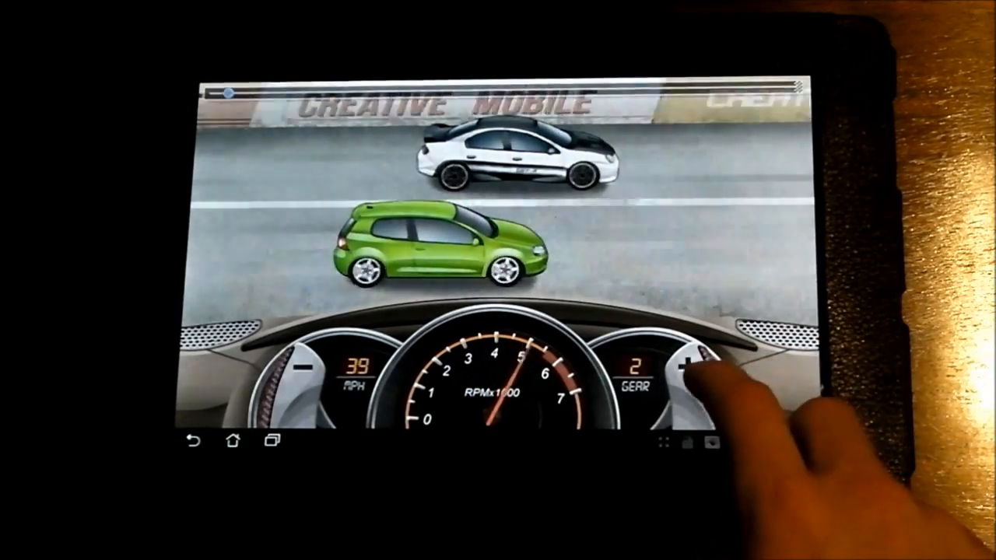
{"action": "left_click", "coordinate": [691, 366]}
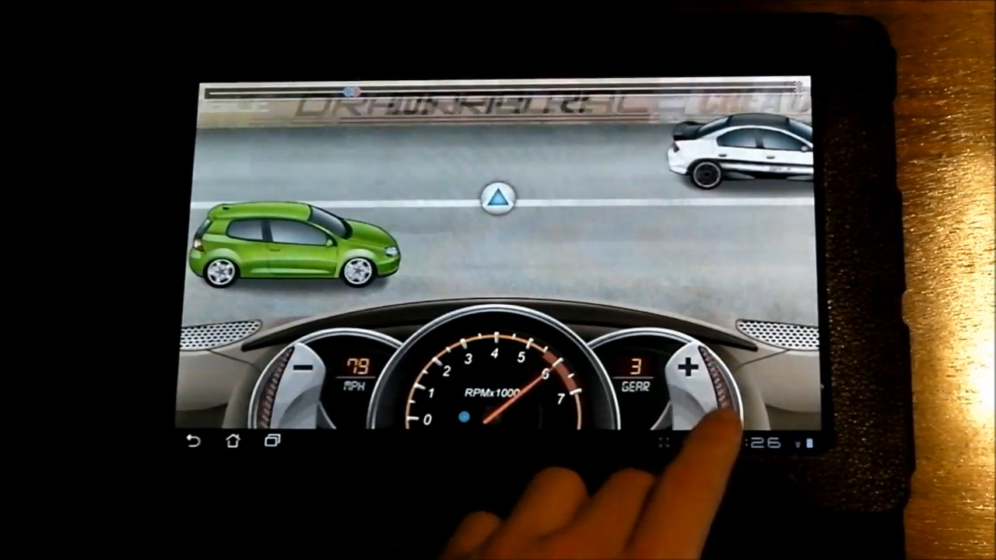
{"action": "left_click", "coordinate": [688, 367]}
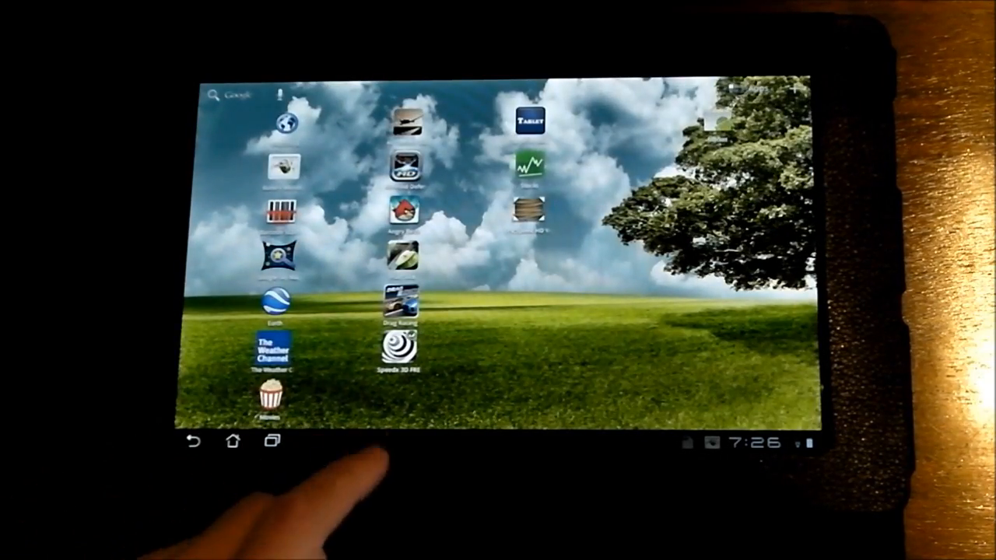
{"action": "left_click", "coordinate": [403, 304]}
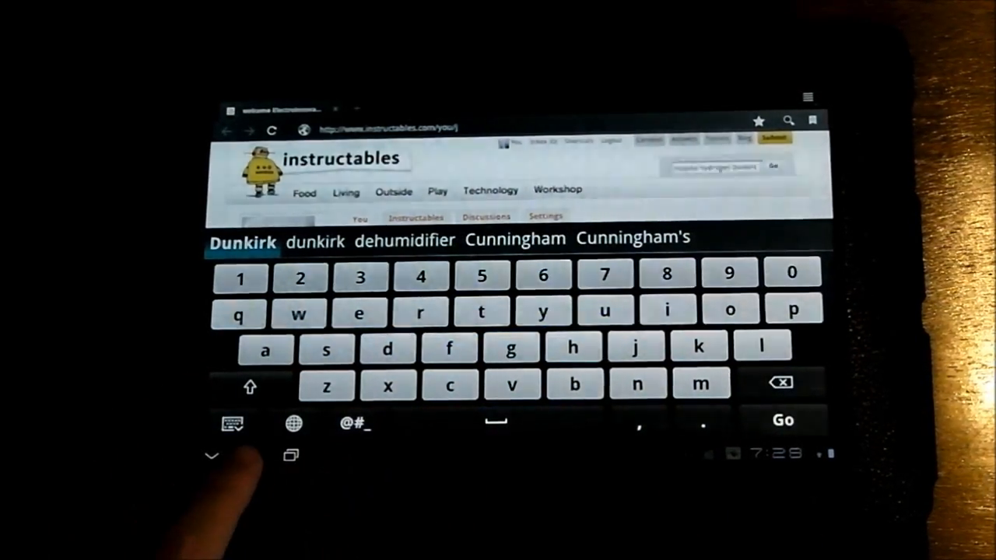
Leave the browser's Instructables page for the home screen.
{"action": "left_click", "coordinate": [252, 456]}
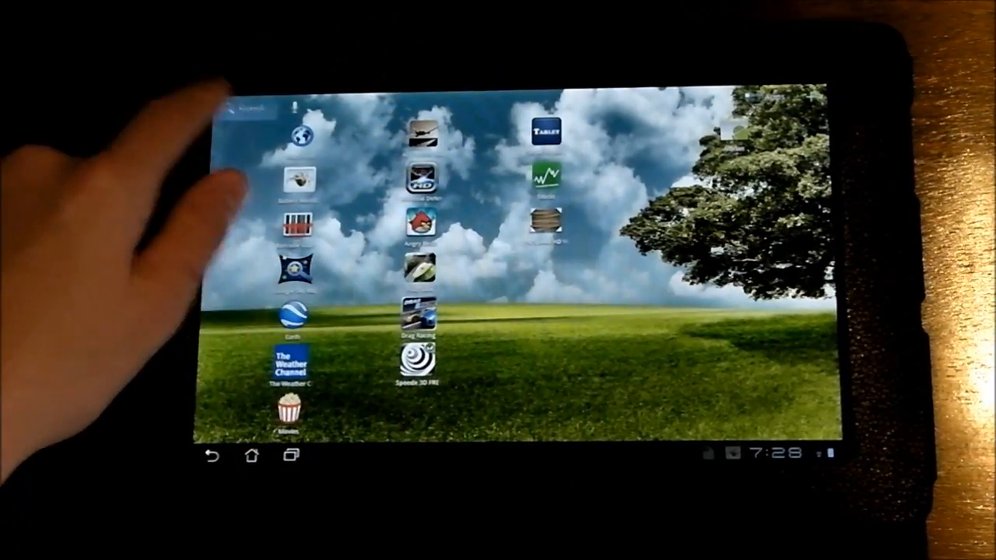
Enter a 5 in the quick search box to see suggestions, then dismiss the search.
{"action": "left_click", "coordinate": [272, 108]}
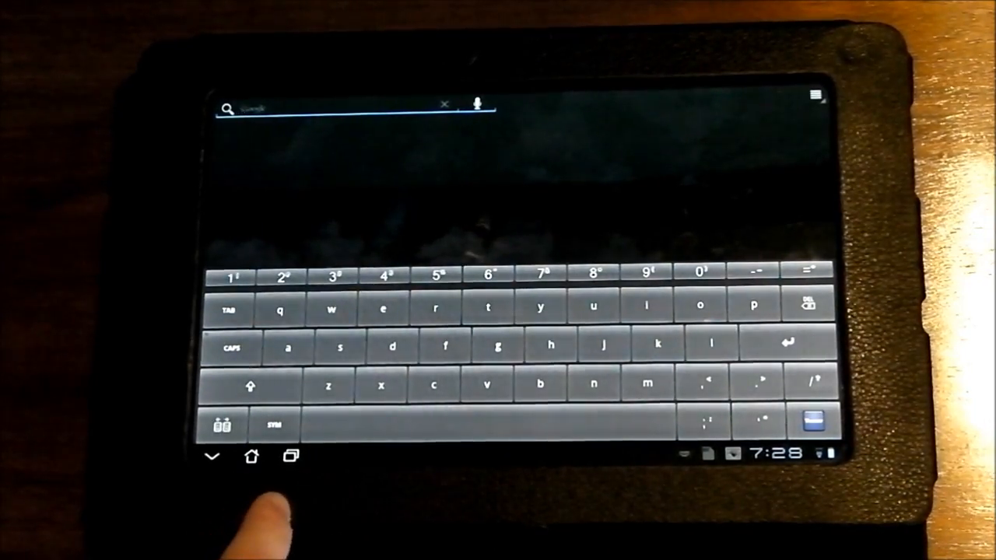
{"action": "left_click", "coordinate": [433, 385]}
{"action": "type", "text": "5"}
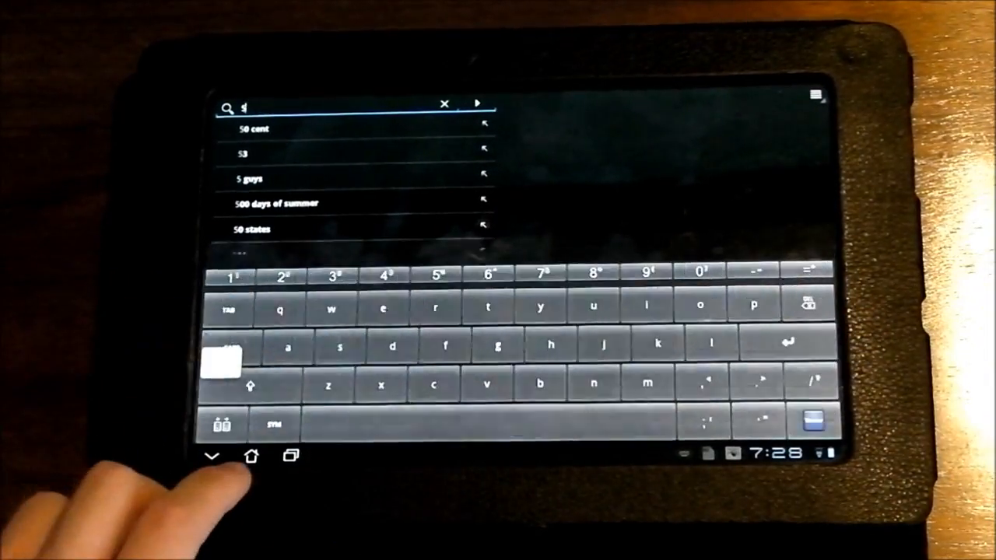
{"action": "left_click", "coordinate": [443, 103]}
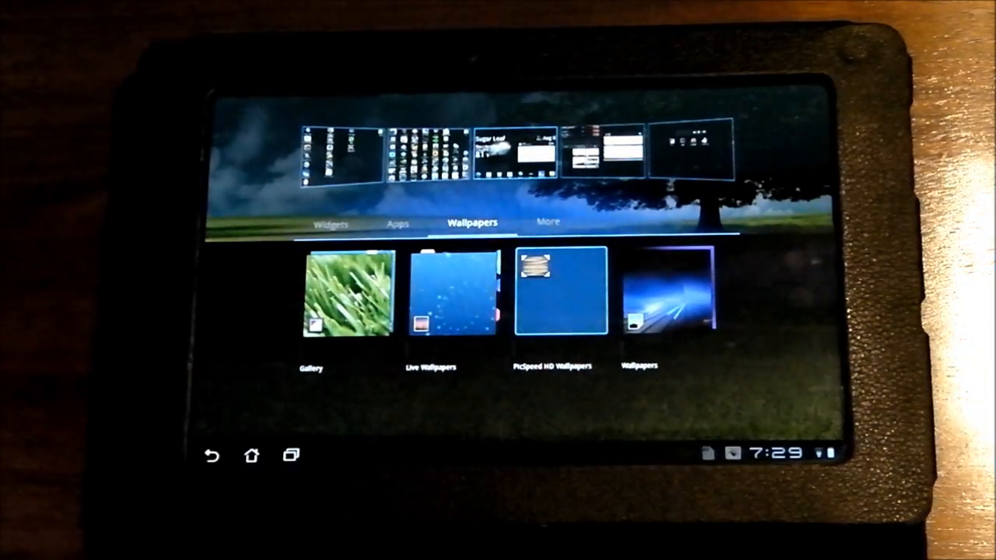
Browse the Widgets previews (ASUS Time, Music, Picture frame), then switch to the Apps list.
{"action": "left_click", "coordinate": [331, 224]}
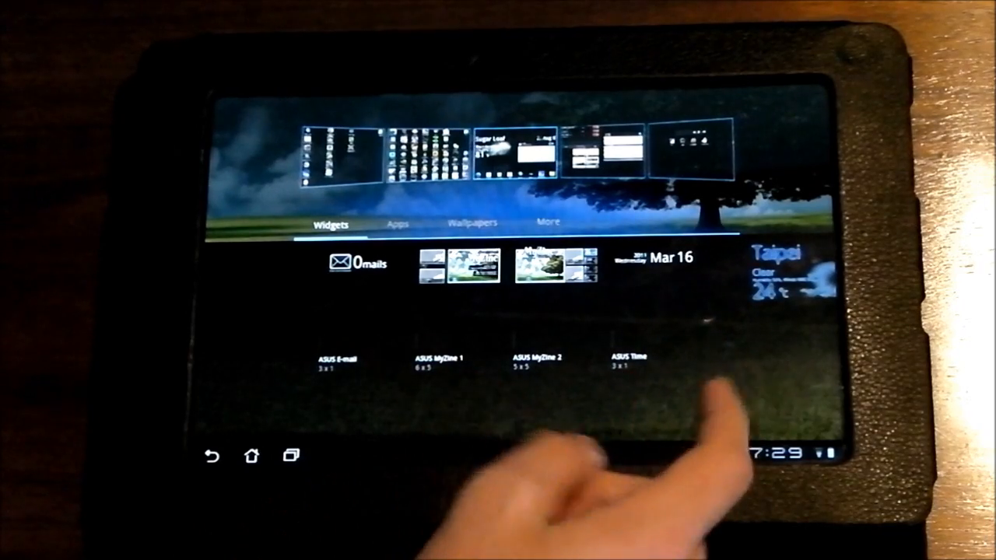
{"action": "mouse_move", "coordinate": [700, 428]}
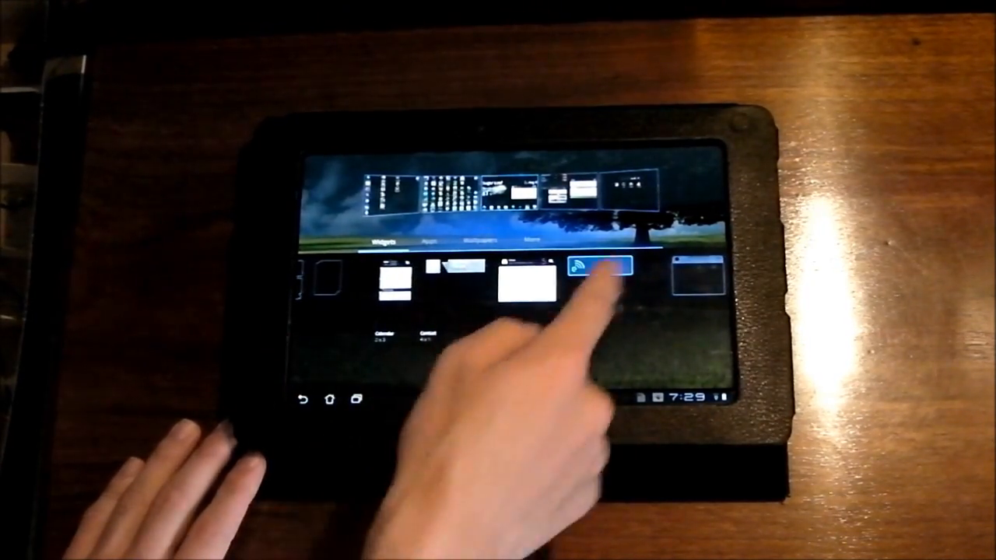
{"action": "scroll", "scroll_direction": "left", "scroll_amount": 3}
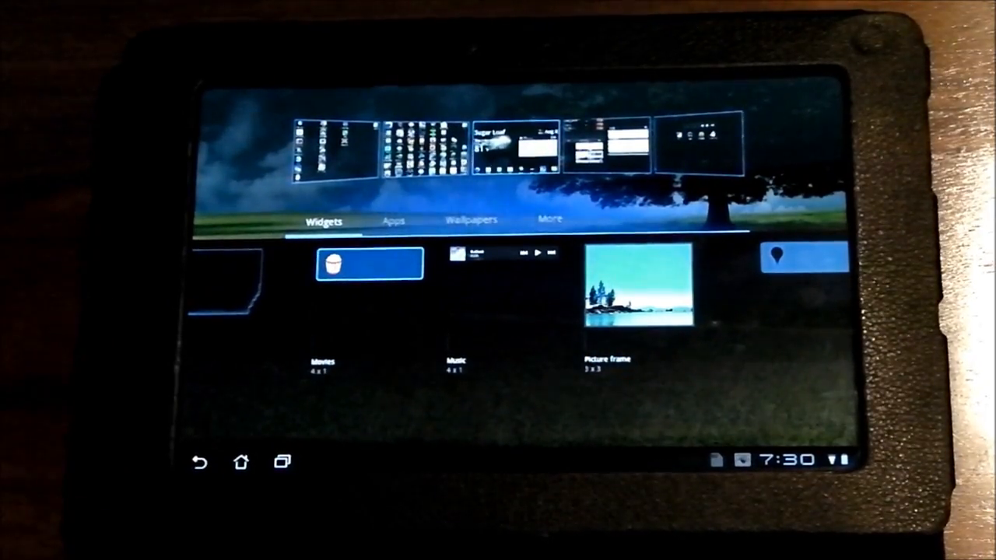
{"action": "scroll", "scroll_direction": "left", "scroll_amount": 3}
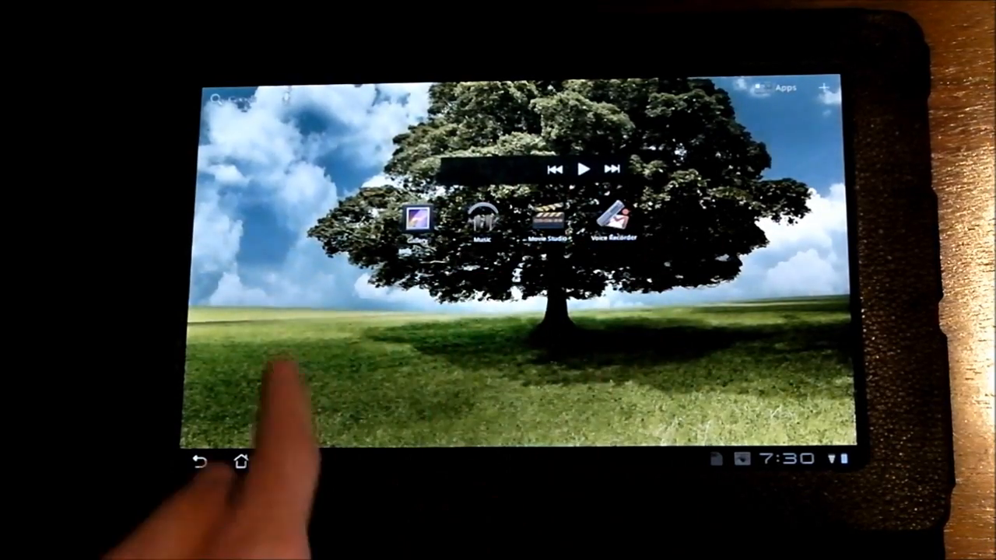
{"action": "scroll", "scroll_direction": "left", "scroll_amount": 3}
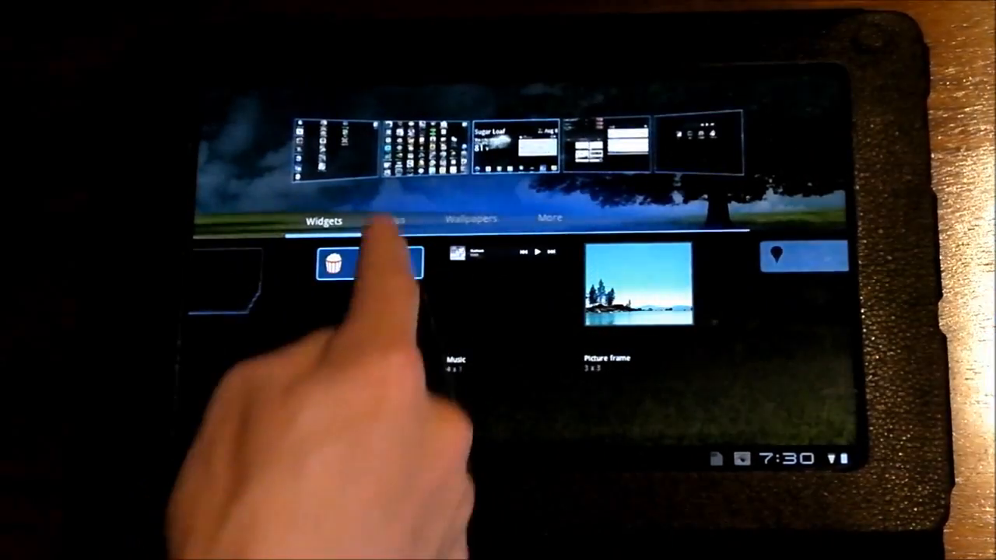
{"action": "left_click", "coordinate": [392, 219]}
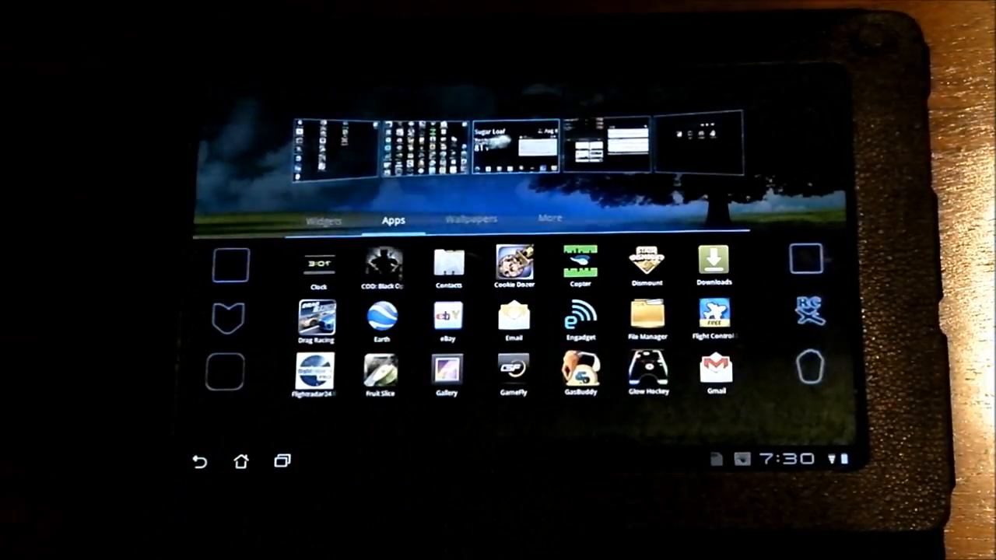
Swipe through the placeable app icons, then move to the Wallpapers section.
{"action": "scroll", "scroll_direction": "left", "scroll_amount": 3}
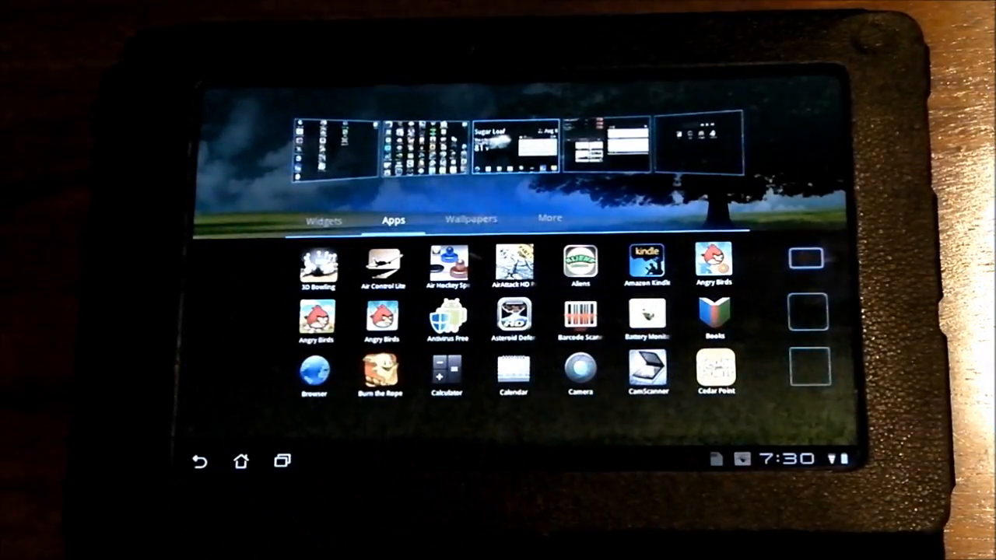
{"action": "left_click", "coordinate": [470, 217]}
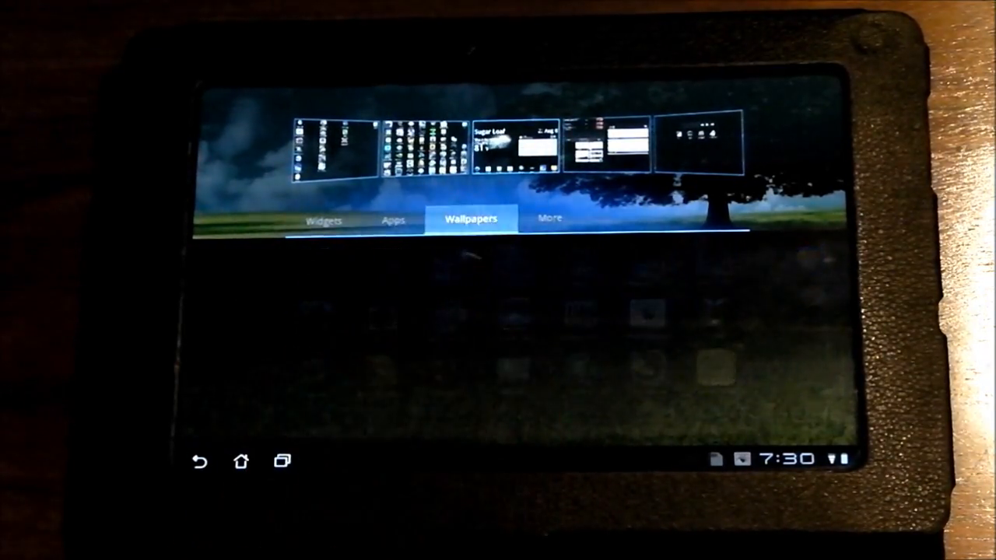
{"action": "left_click", "coordinate": [470, 218]}
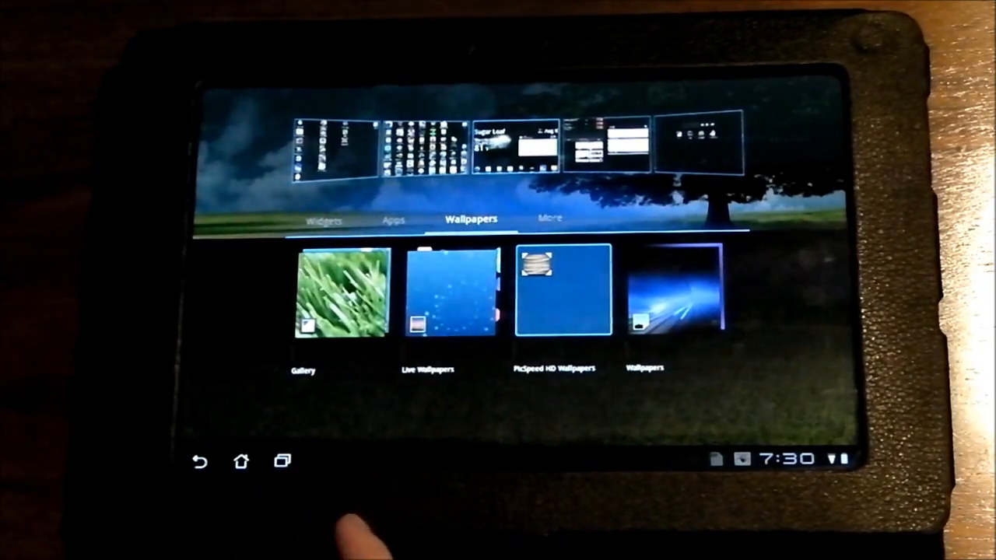
Show the Select live wallpaper dialog listing ASUS MyWater, Holo Spiral and Maps.
{"action": "left_click", "coordinate": [454, 293]}
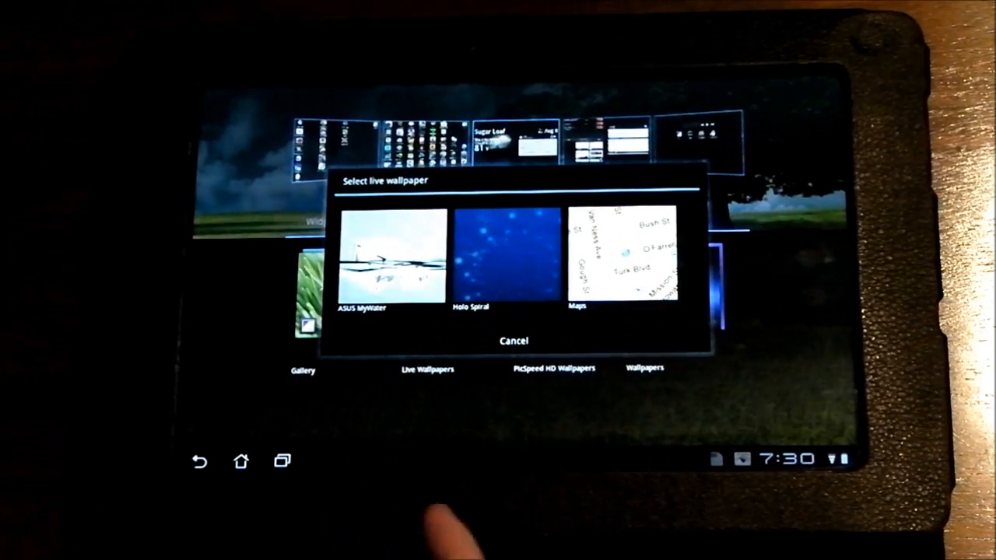
{"action": "left_click", "coordinate": [514, 341]}
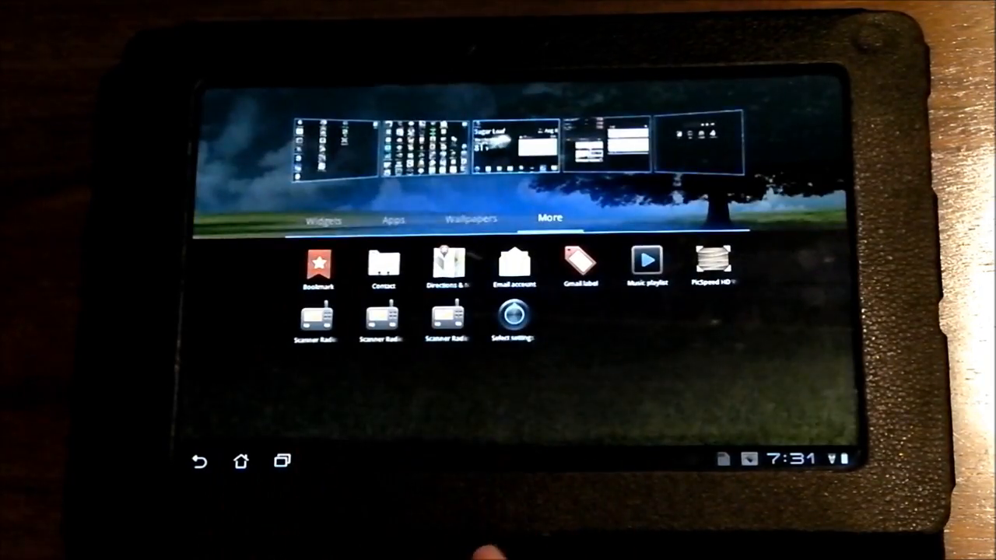
From the settings shortcuts choose Battery use, then return to the home screen.
{"action": "left_click", "coordinate": [512, 319]}
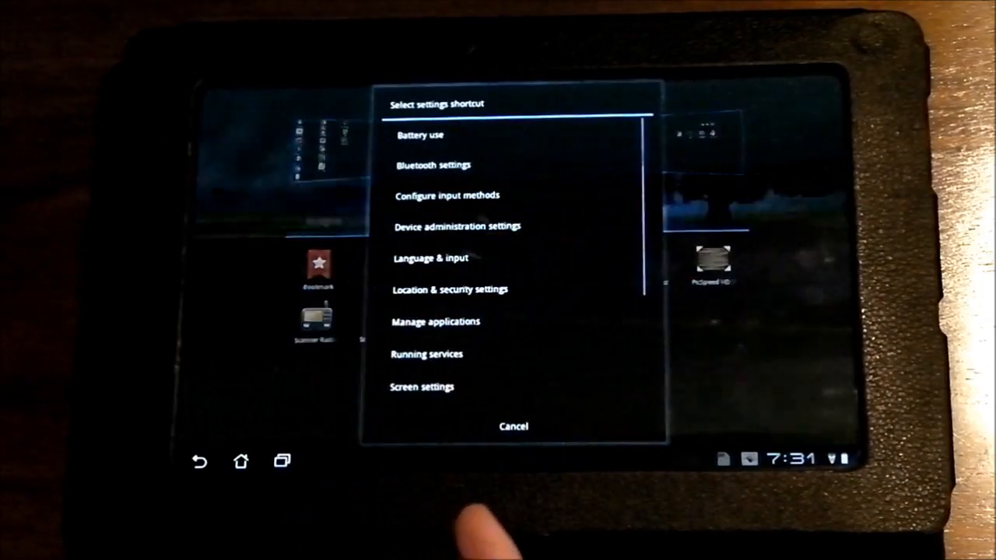
{"action": "scroll", "scroll_direction": "down", "scroll_amount": 3}
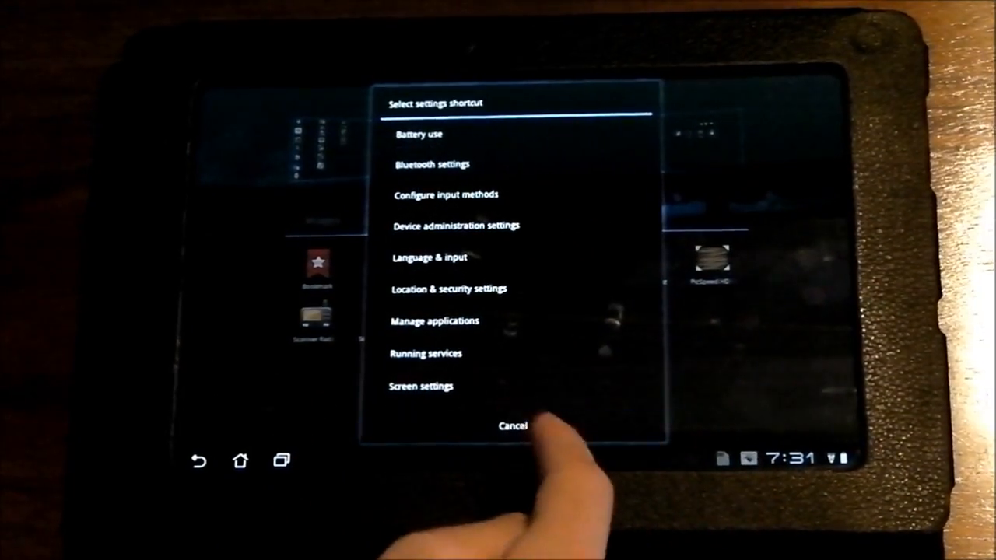
{"action": "left_click", "coordinate": [511, 427]}
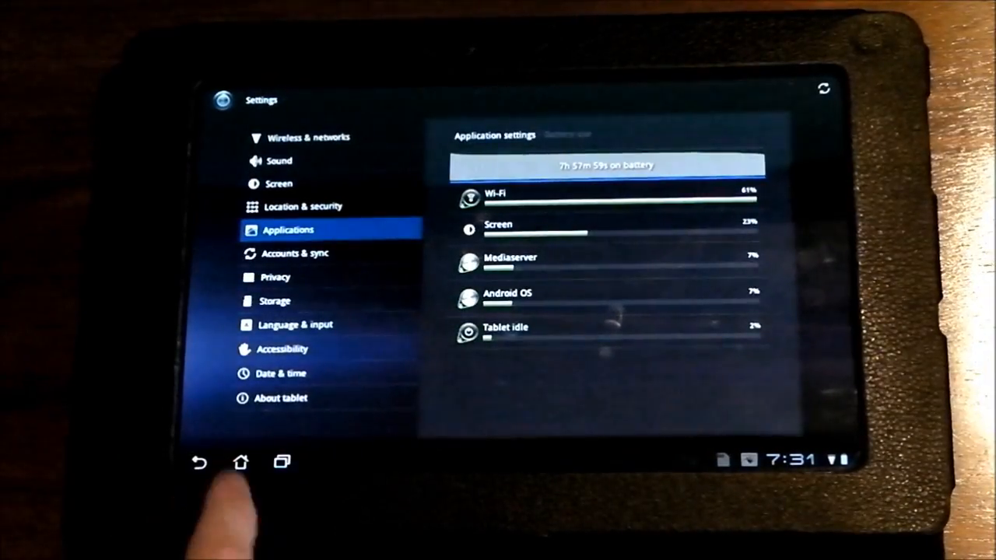
{"action": "left_click", "coordinate": [240, 460]}
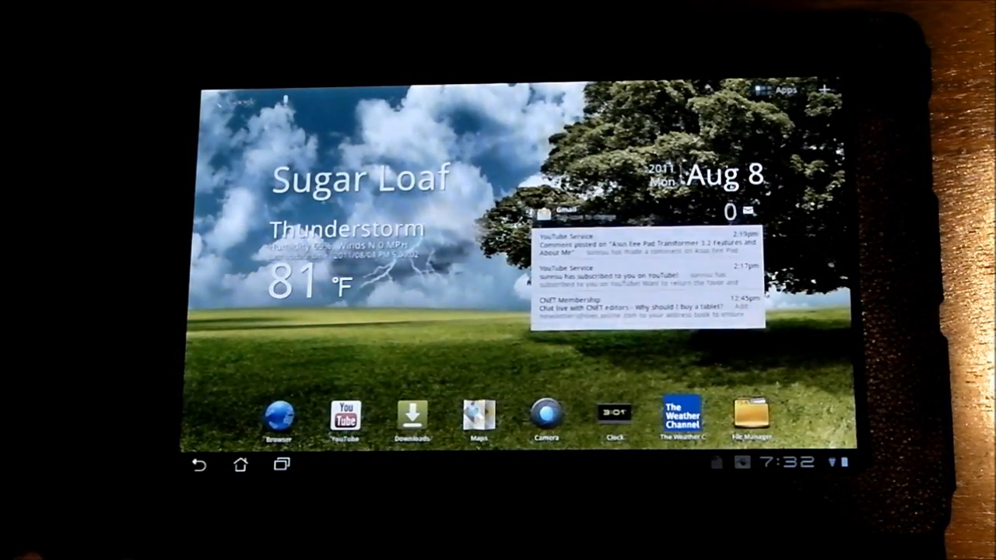
Bring up the customization panel's Widgets list and swipe past Email, Google Search, Latitude and Market.
{"action": "left_click", "coordinate": [784, 89]}
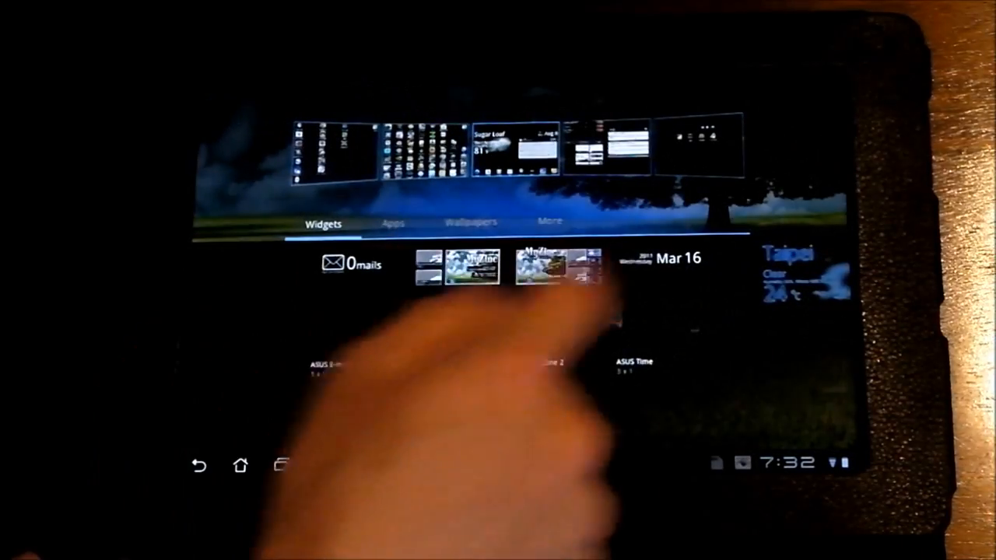
{"action": "scroll", "scroll_direction": "left", "scroll_amount": 3}
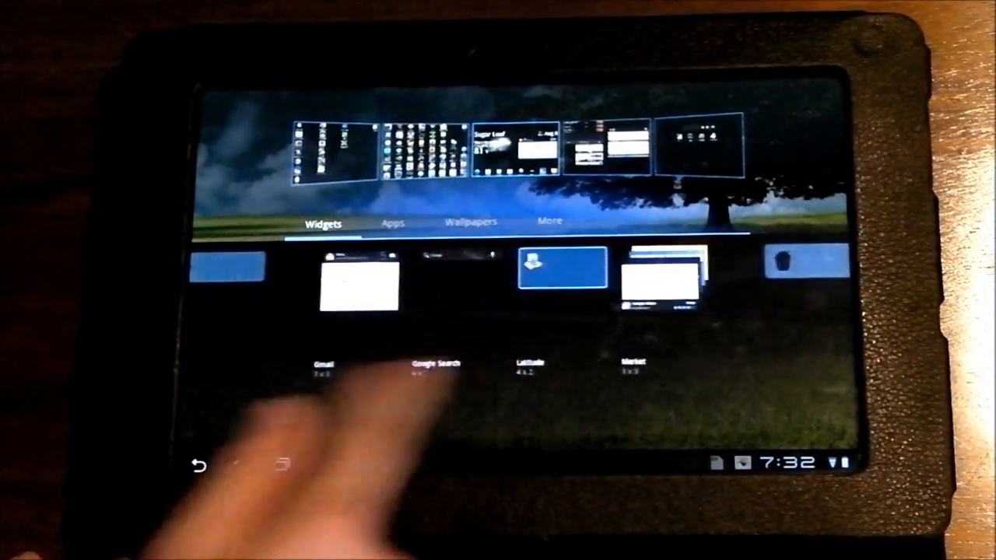
{"action": "scroll", "scroll_direction": "left", "scroll_amount": 3}
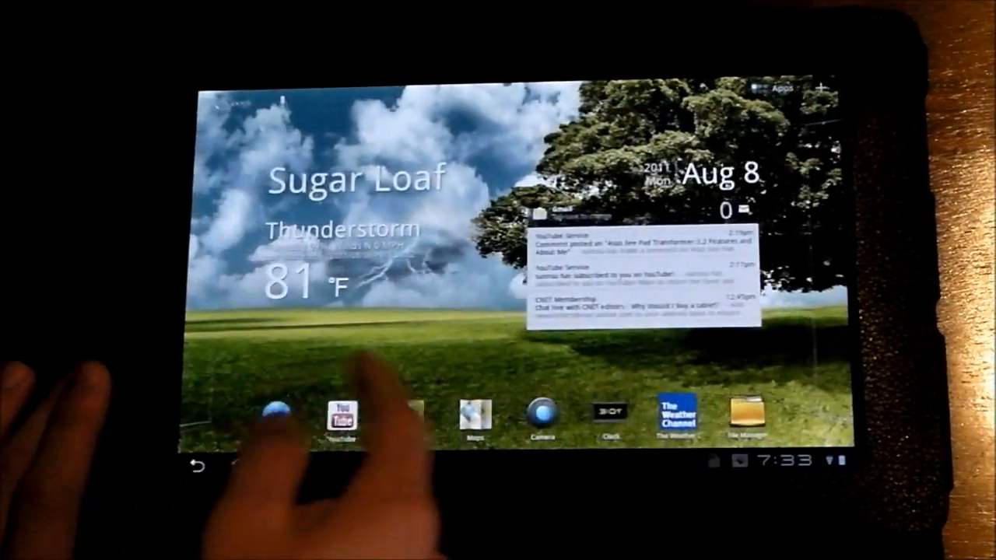
Show the all-apps grid with games like Angry Birds and Minecraft.
{"action": "left_click", "coordinate": [781, 88]}
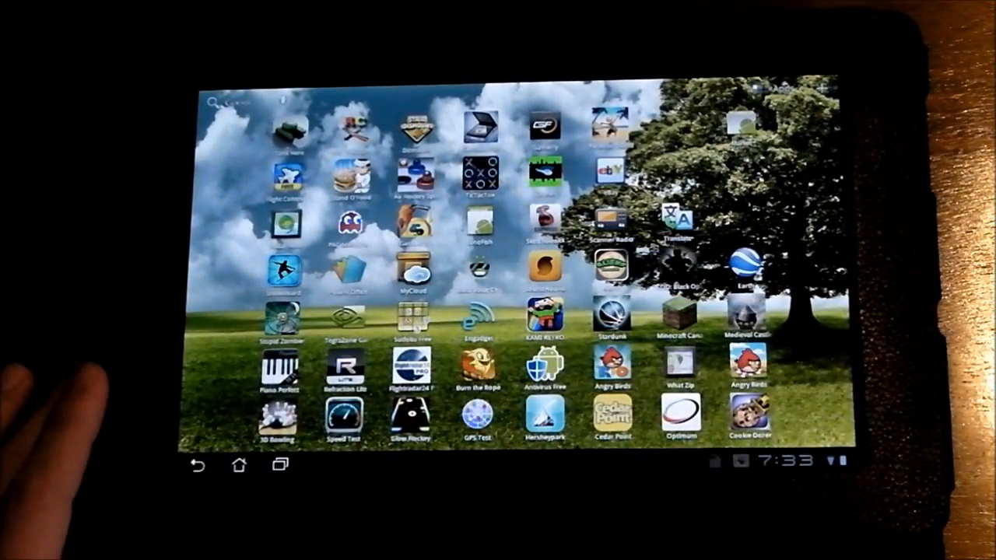